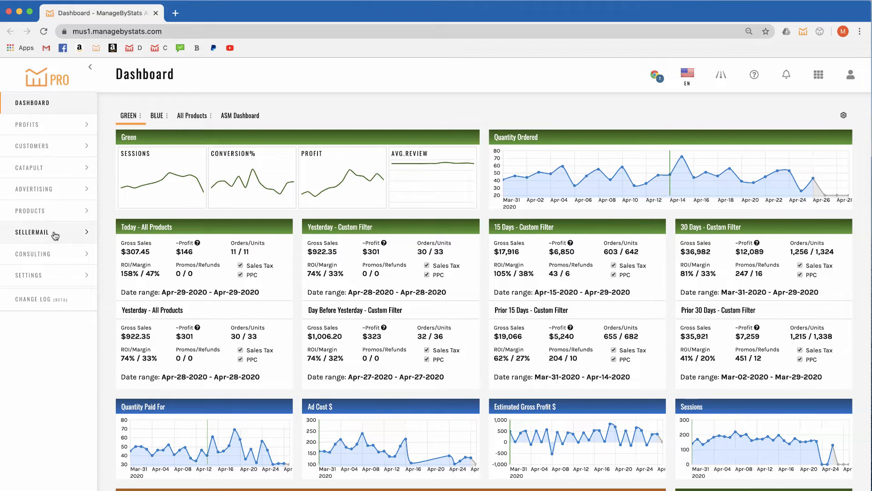
Go to SellerMail's Email Rules page from the left sidebar.
click(34, 233)
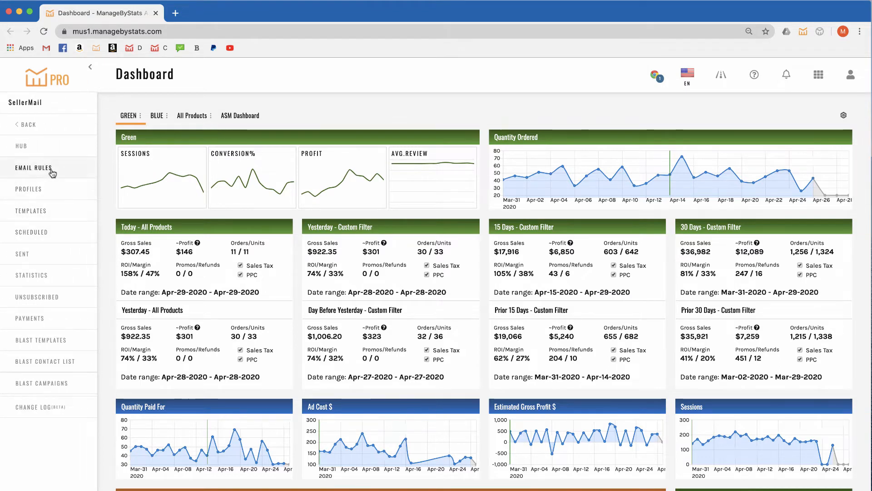
click(35, 168)
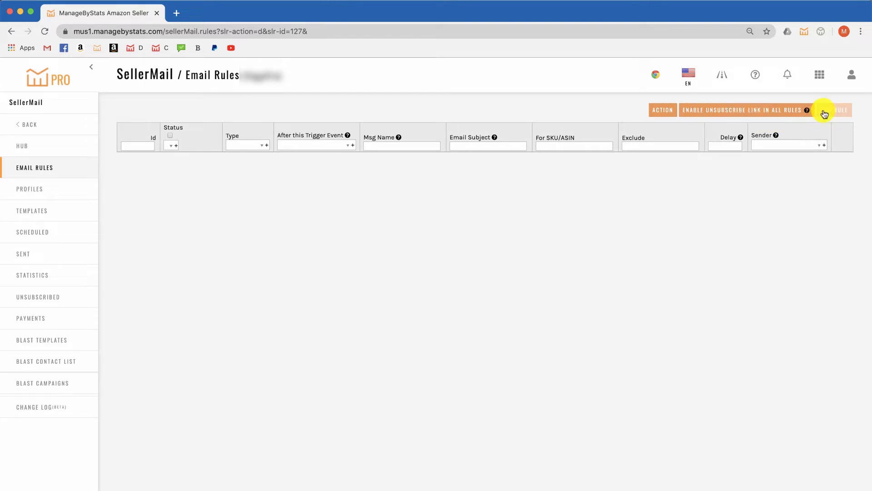
Start a new email rule from scratch with type Review Request.
click(839, 110)
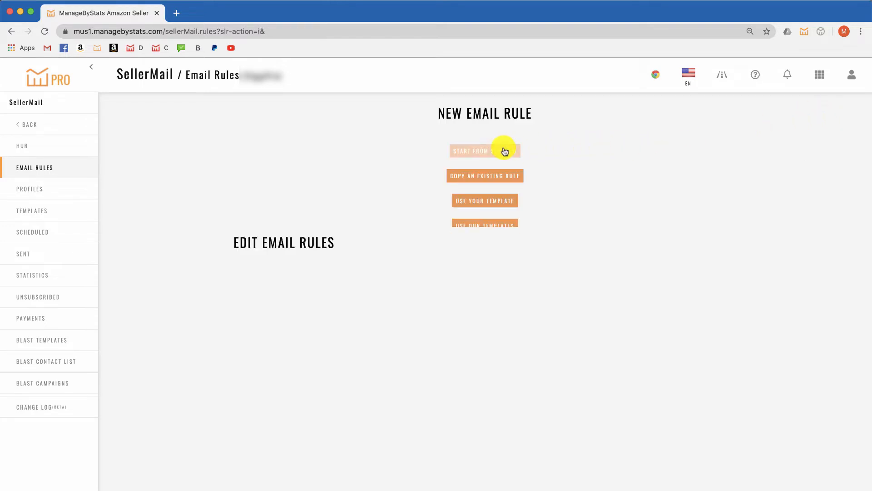
click(484, 150)
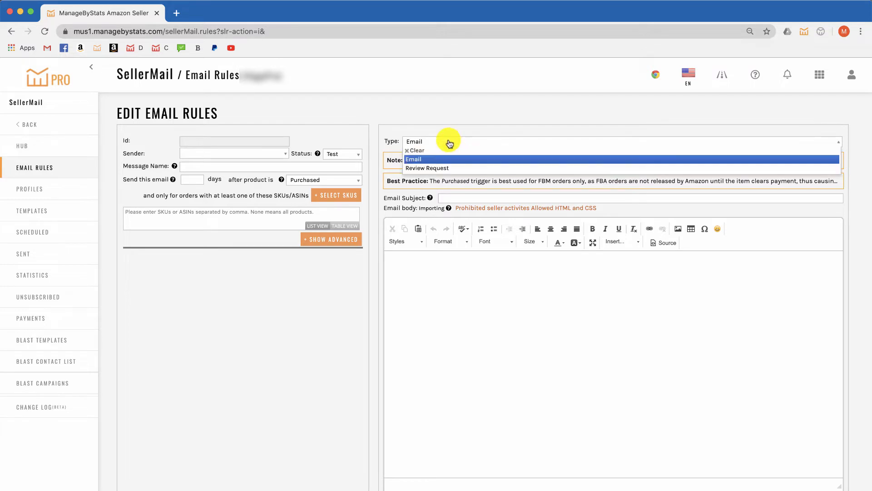
click(427, 168)
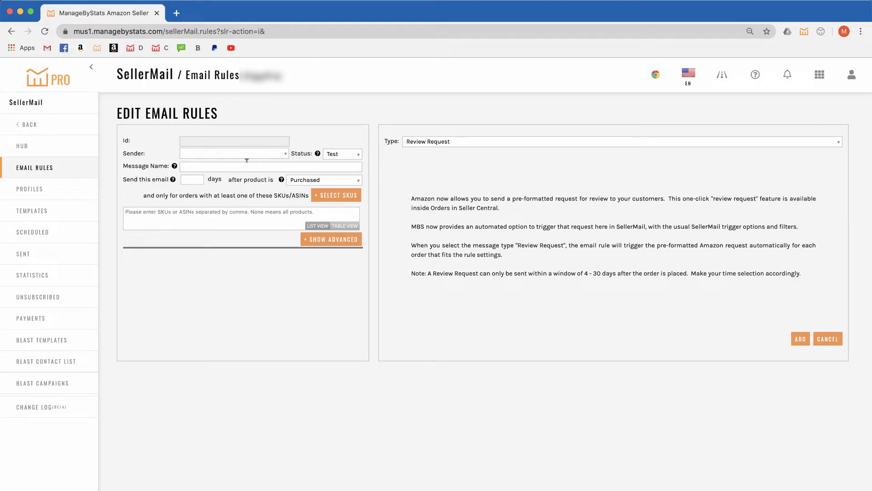
mouse_move(241, 161)
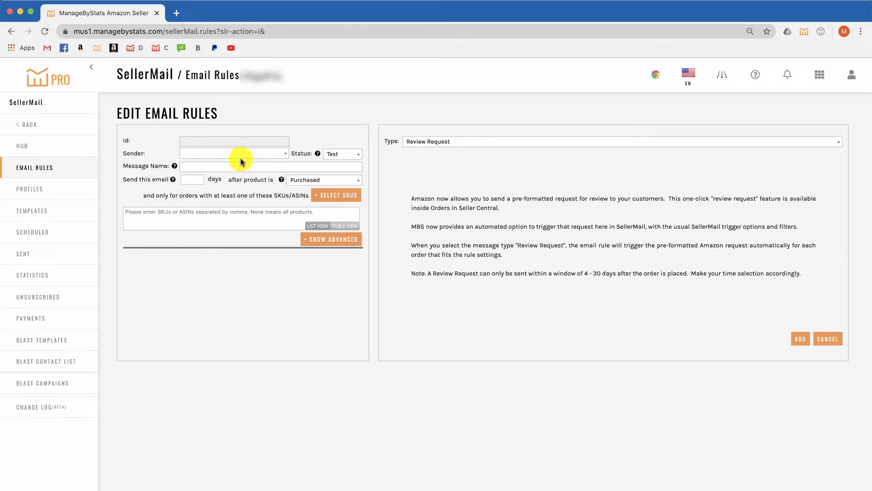
Pick a sender, name the message 'Review Req', set a 7-day delay, and make it Active.
click(233, 153)
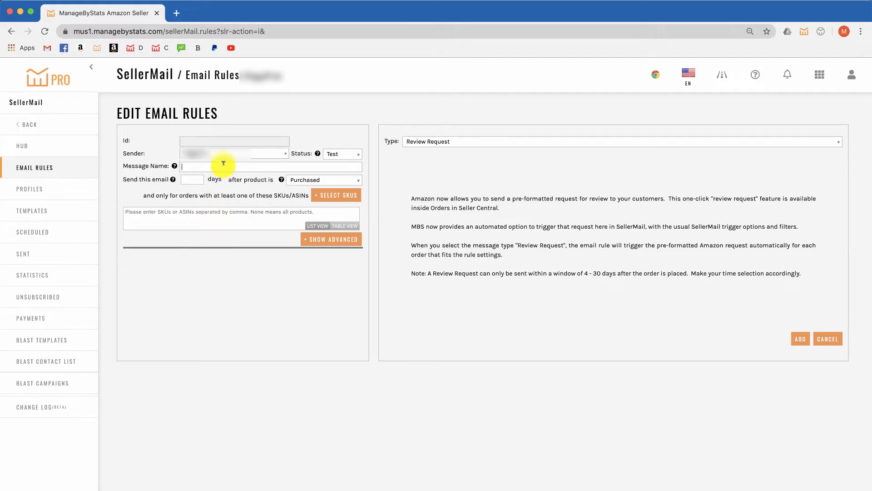
text(Review Request)
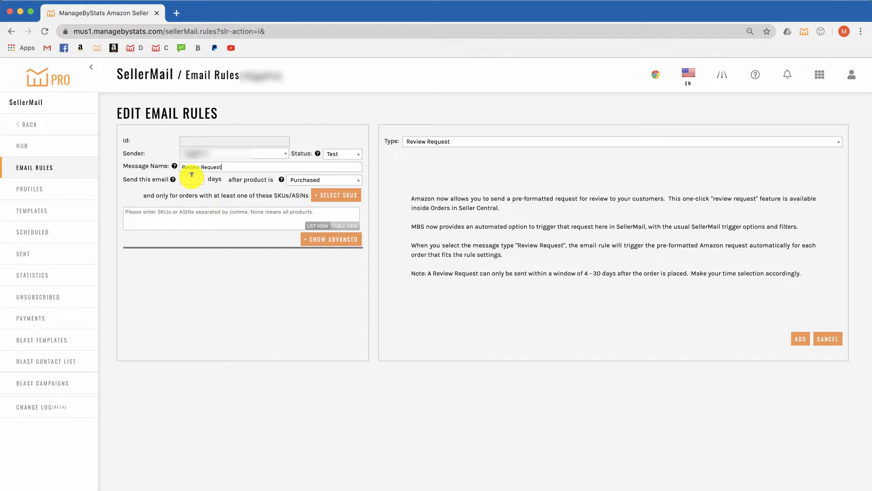
text(7)
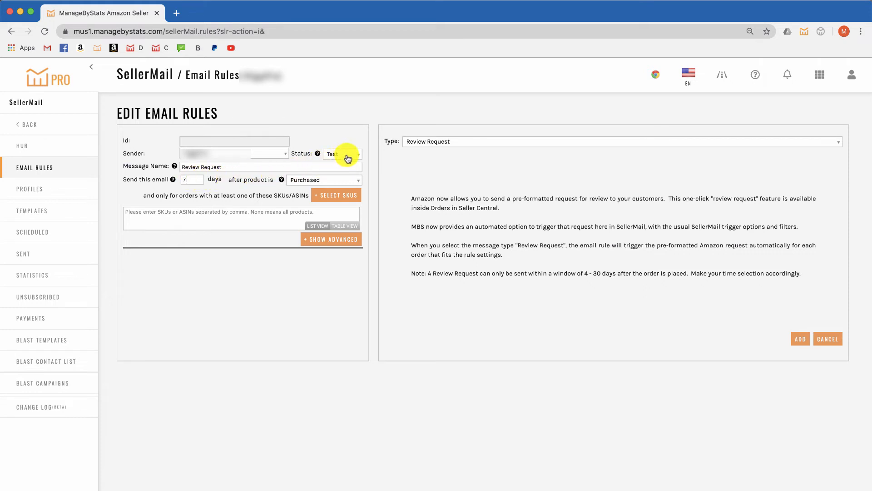
click(342, 153)
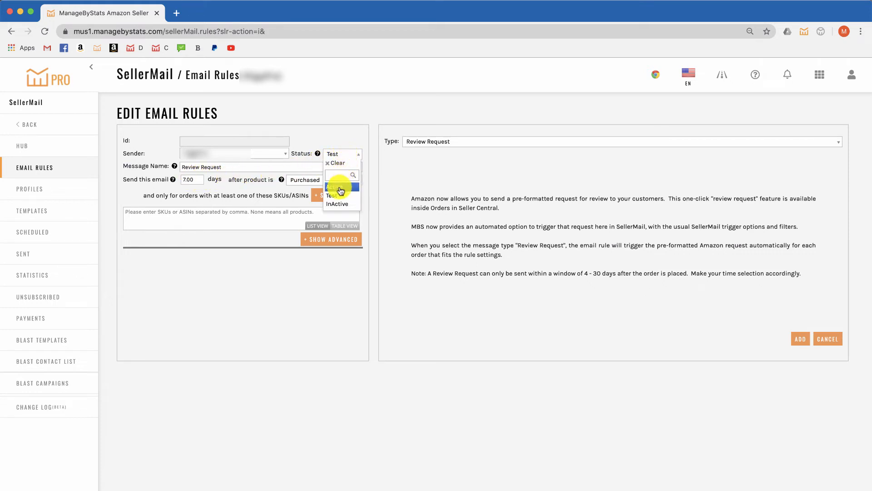
click(339, 188)
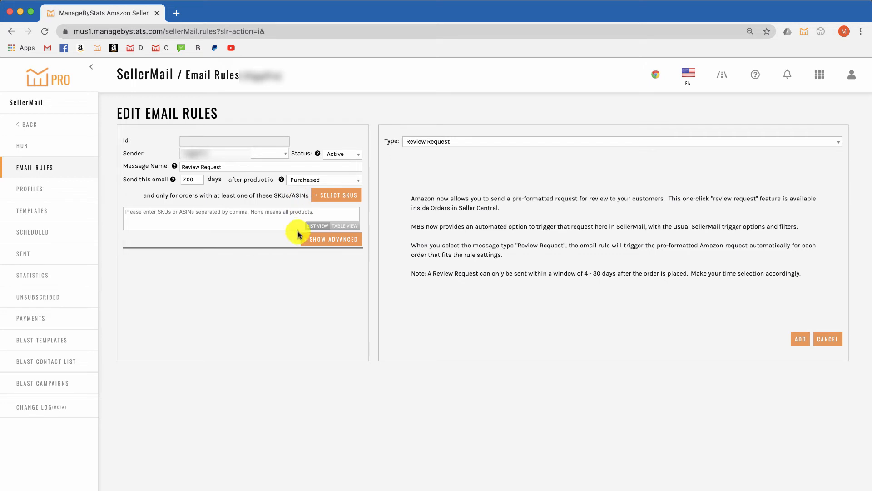
Show advanced options and set Refund Status to 'No refund on this order'.
click(332, 238)
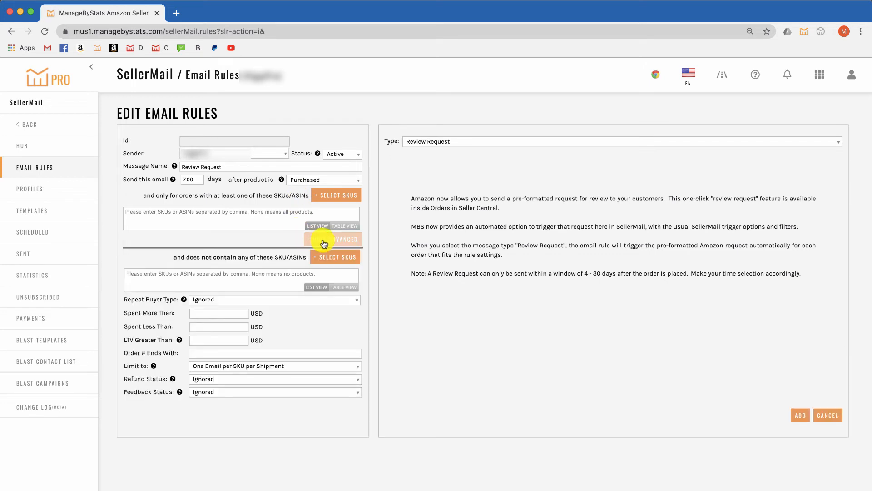
click(332, 240)
text(no refund)
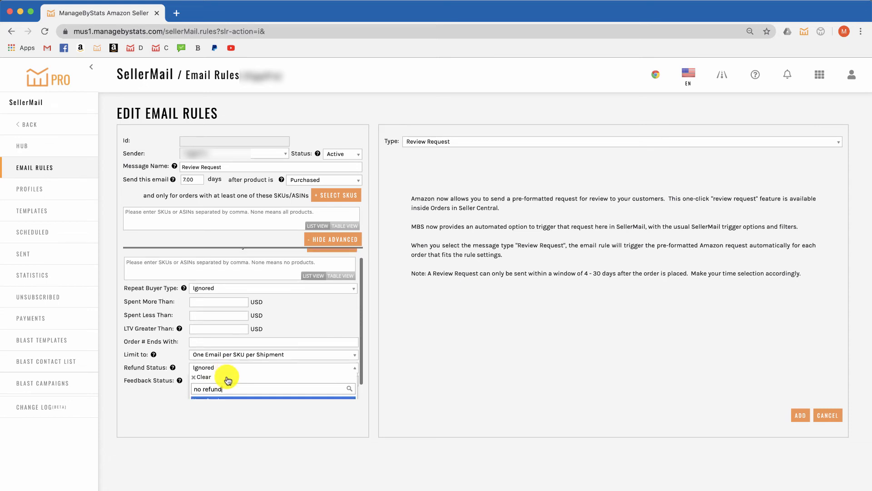
click(228, 388)
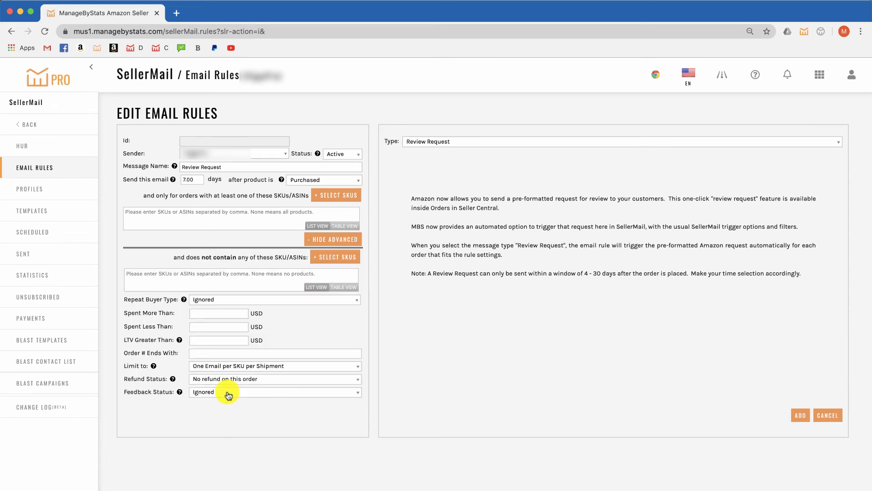